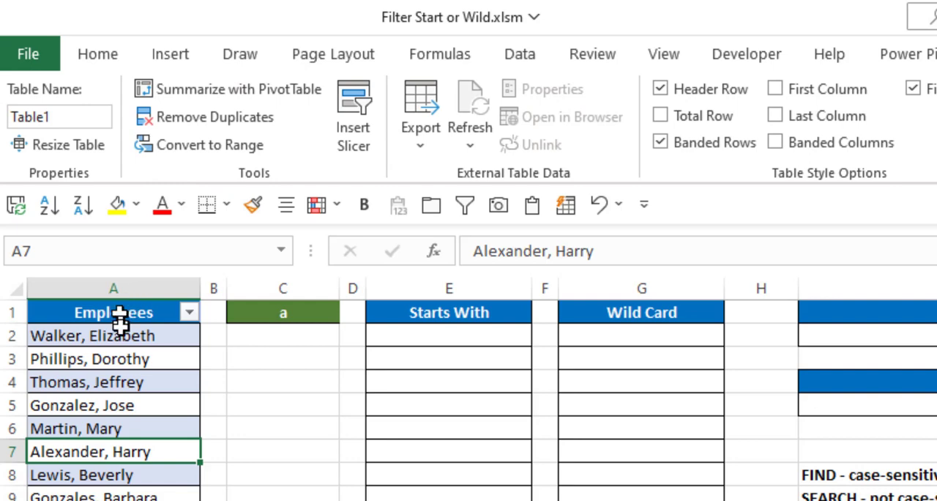
{"action": "mouse_move", "coordinate": [261, 412]}
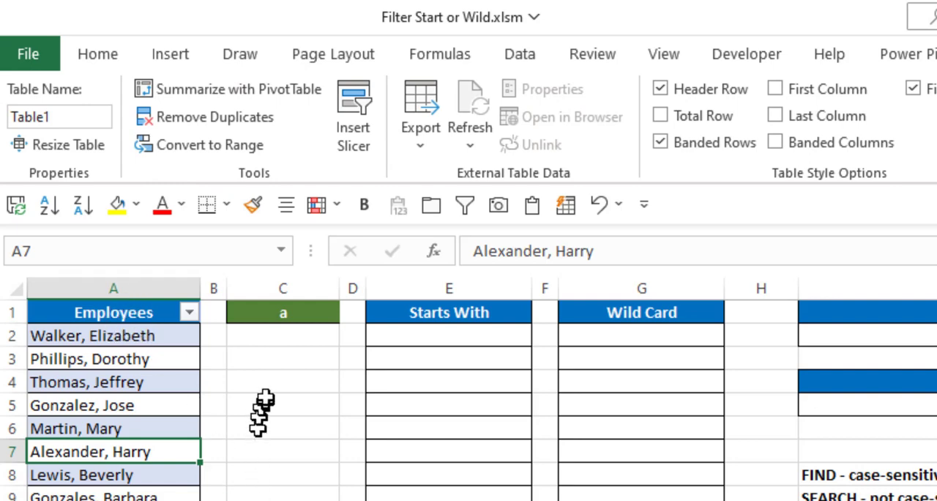
Enter =FILTER(Table1[Employees],LEFT(Table1[Employees],1)=Letter,"None") in E2 for Starts With.
{"action": "left_click", "coordinate": [283, 312]}
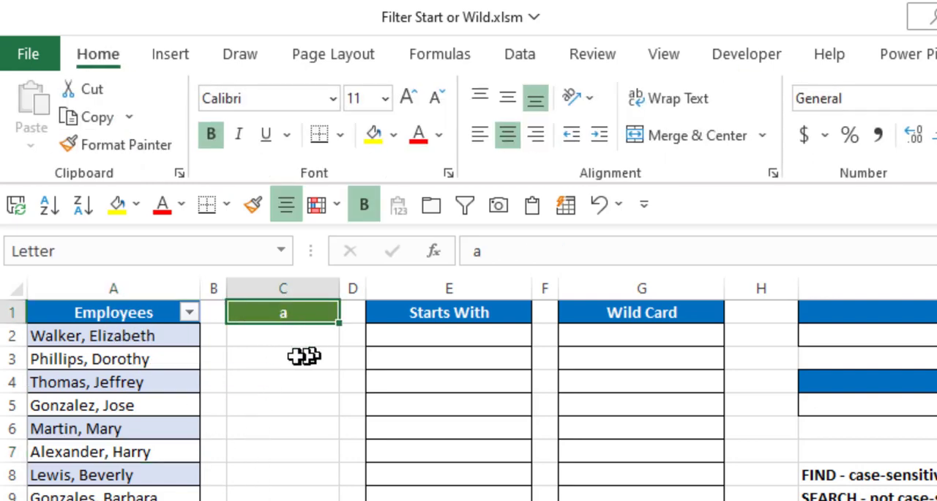
{"action": "mouse_move", "coordinate": [295, 356]}
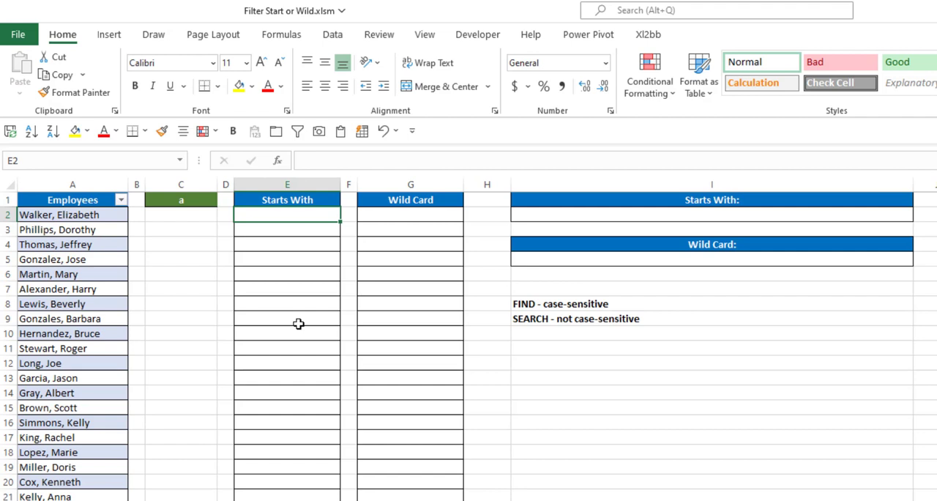
{"action": "type", "text": "="}
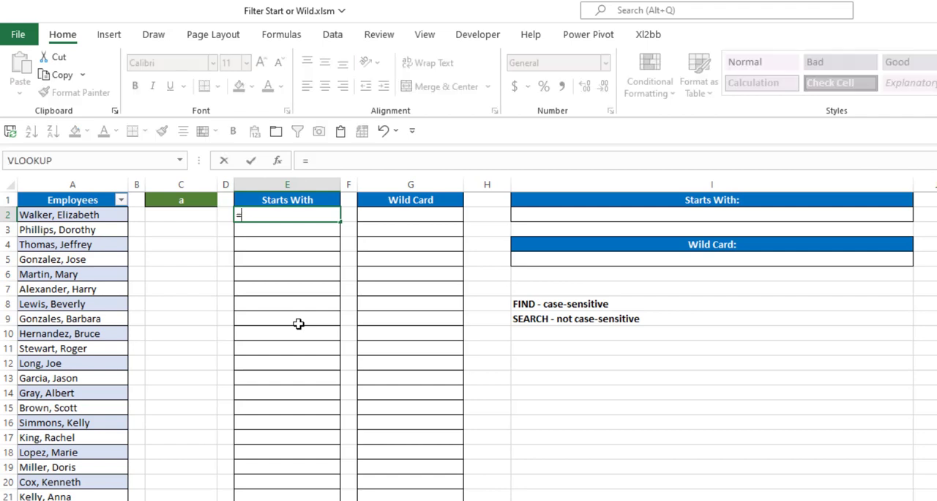
{"action": "type", "text": "FILTER(Table1[Employees"}
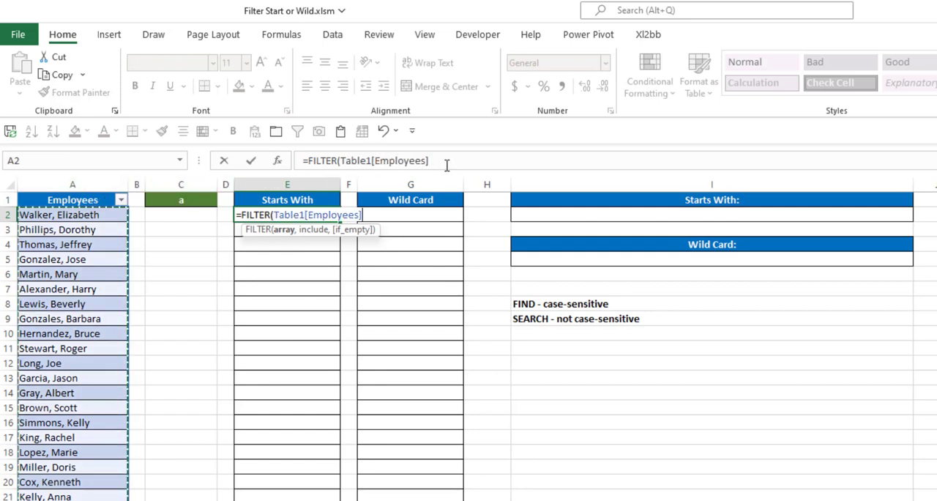
{"action": "type", "text": ","}
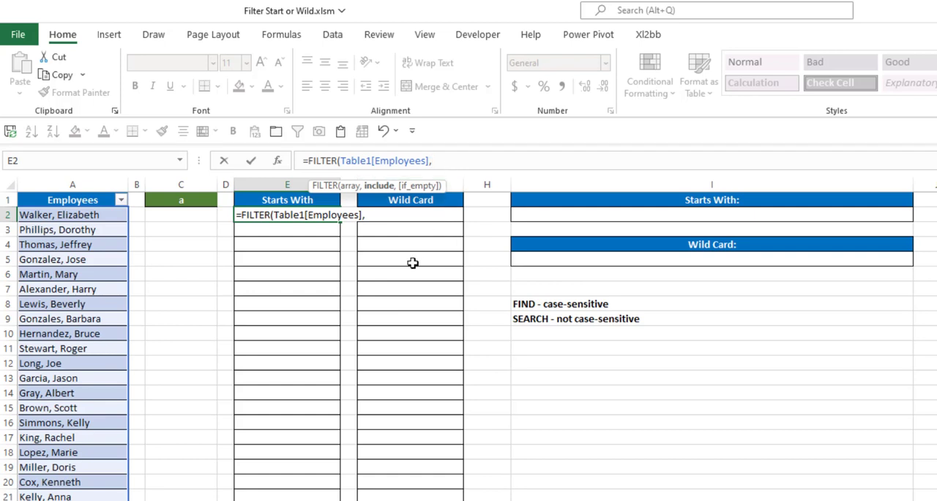
{"action": "type", "text": "LEFT(Table1[Employees"}
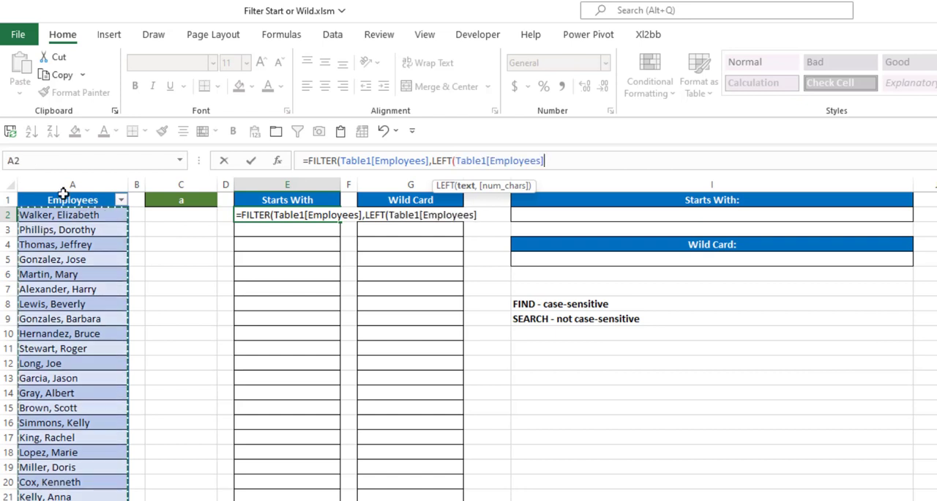
{"action": "type", "text": ",1"}
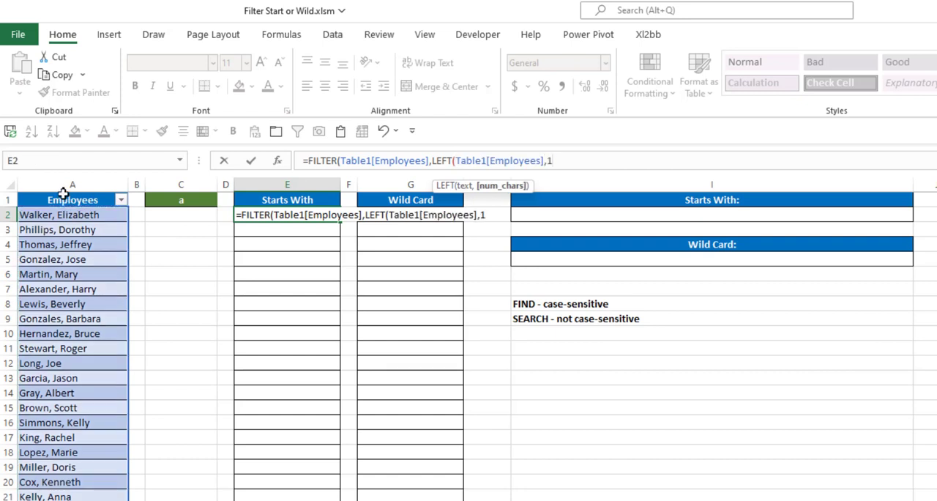
{"action": "type", "text": ")"}
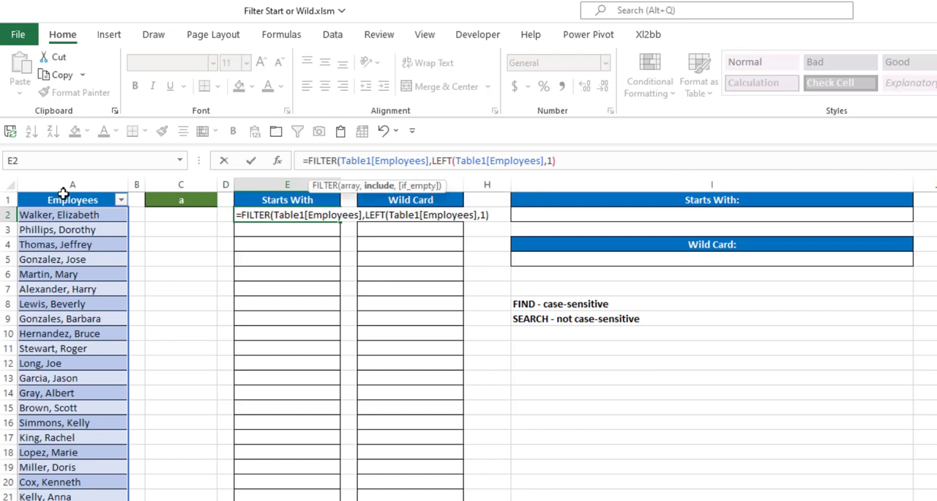
{"action": "type", "text": "="}
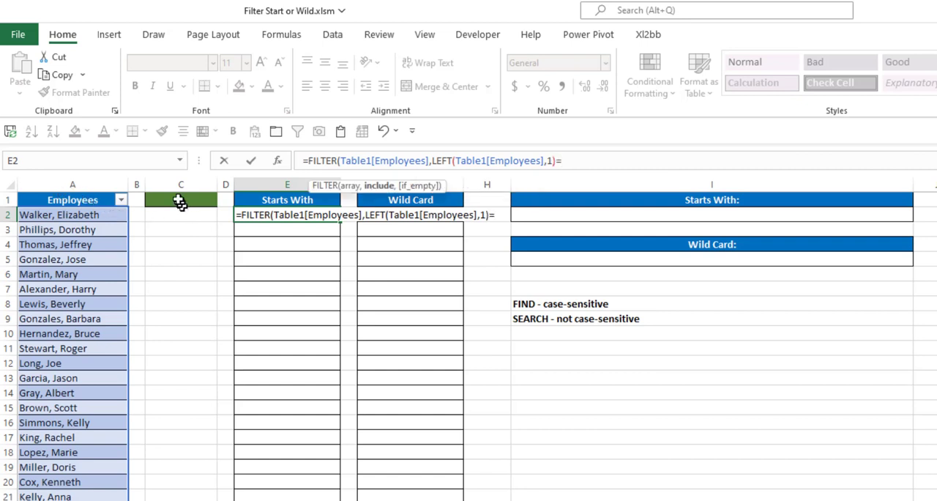
{"action": "type", "text": "Letter"}
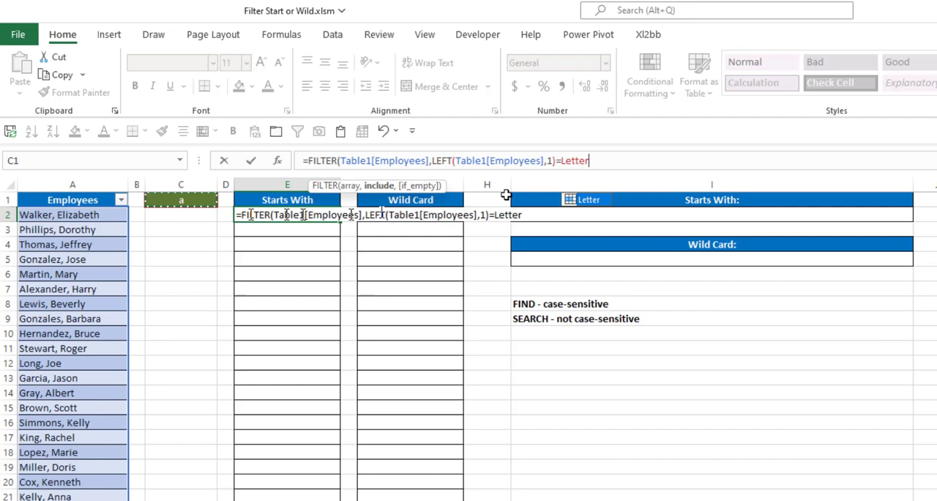
{"action": "mouse_move", "coordinate": [590, 222]}
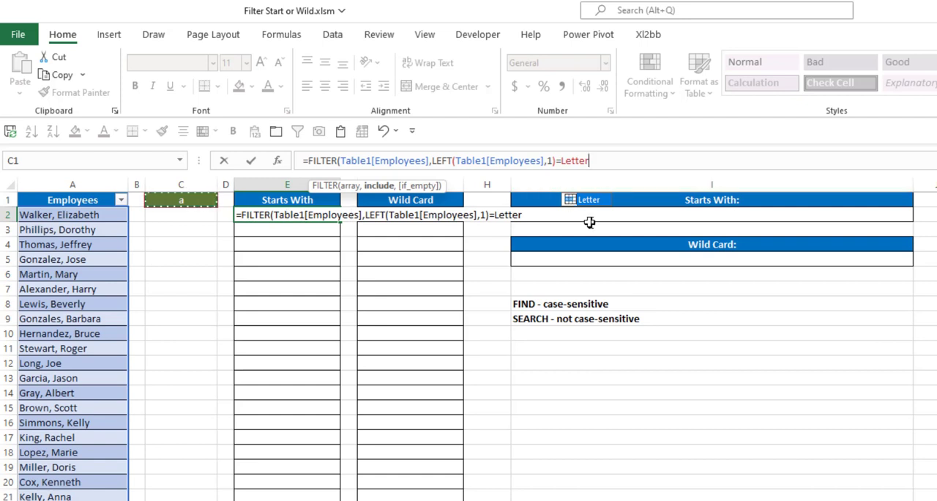
{"action": "type", "text": ","}
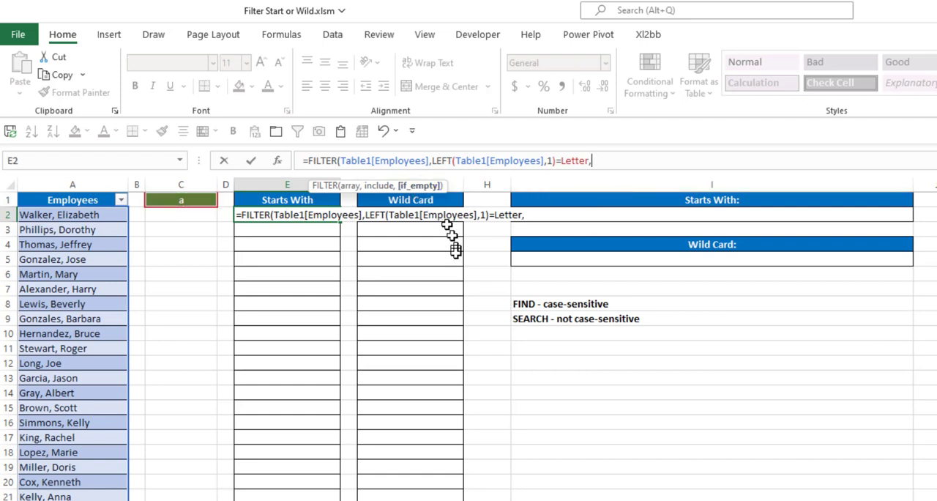
{"action": "type", "text": "\""}
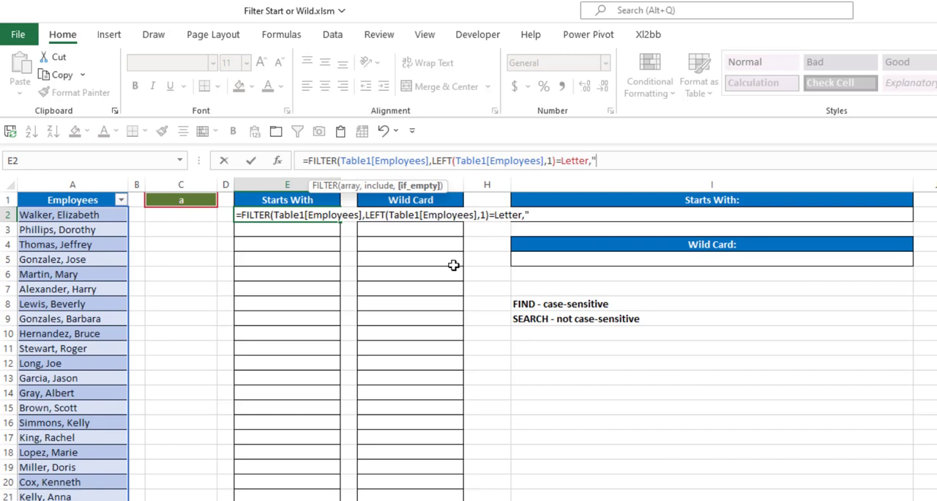
{"action": "type", "text": "None"}
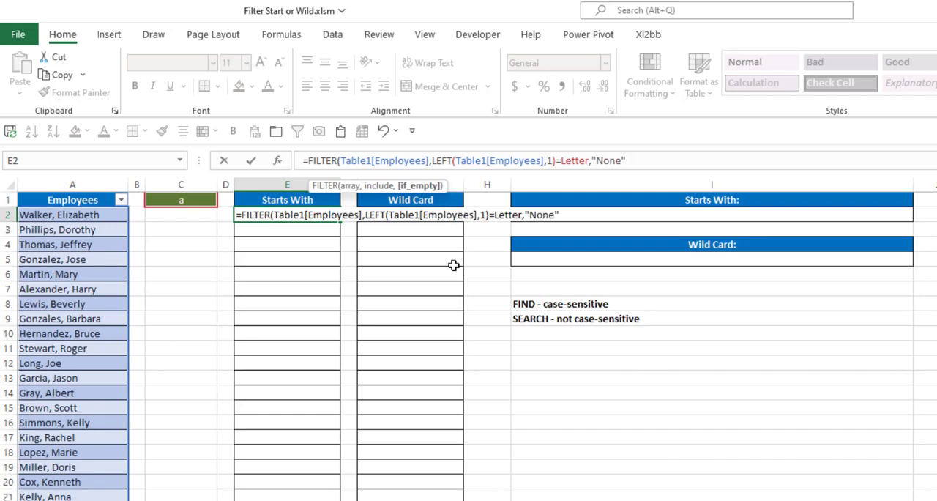
{"action": "key", "text": "Return"}
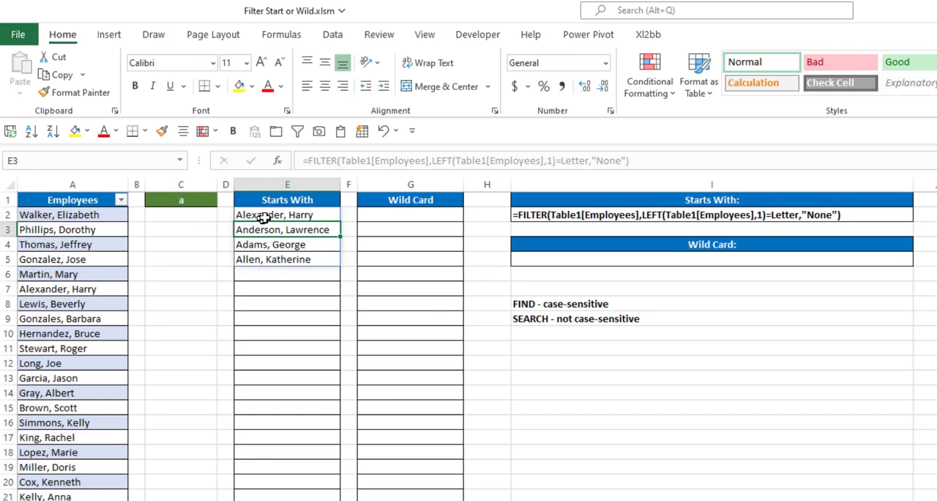
{"action": "mouse_move", "coordinate": [261, 229]}
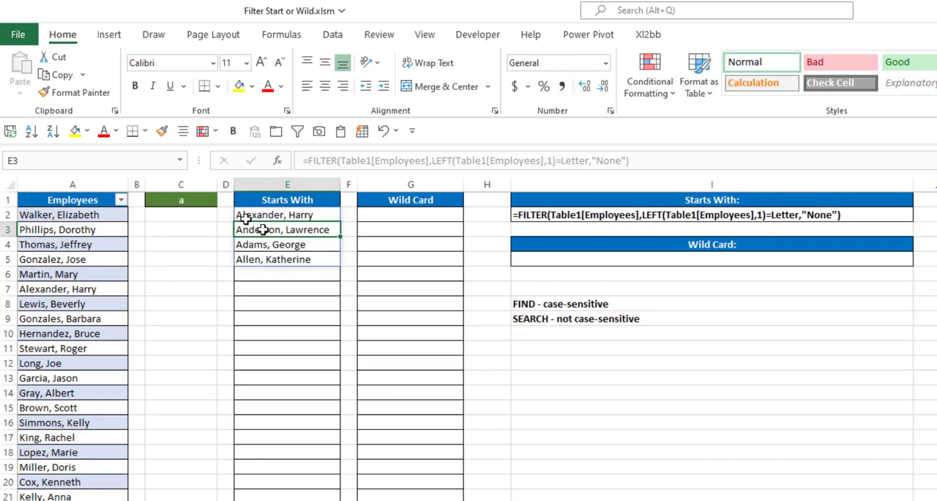
Set the Letter cell to b (nine B names), then q (None).
{"action": "left_click", "coordinate": [181, 199]}
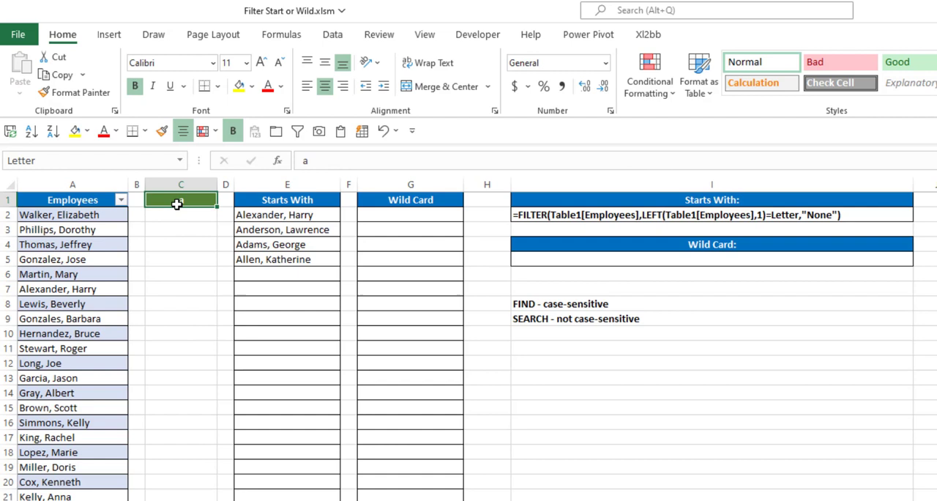
{"action": "type", "text": "b"}
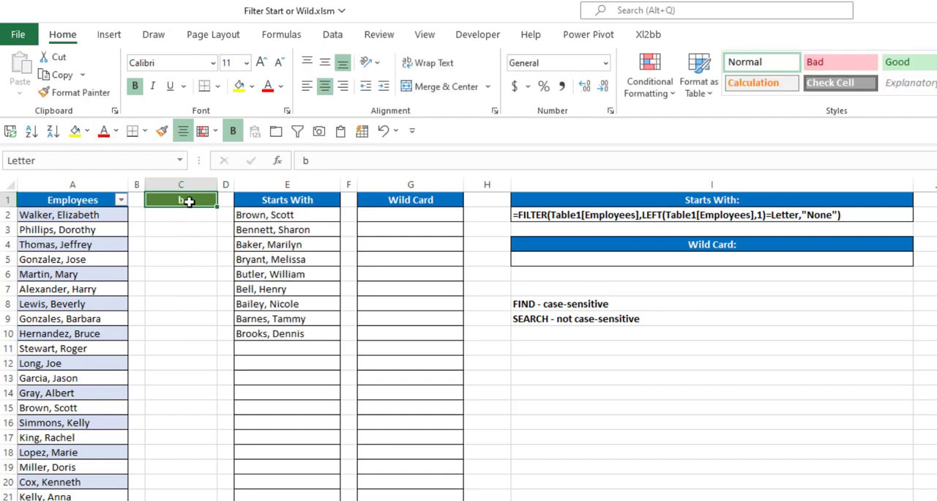
{"action": "type", "text": "q"}
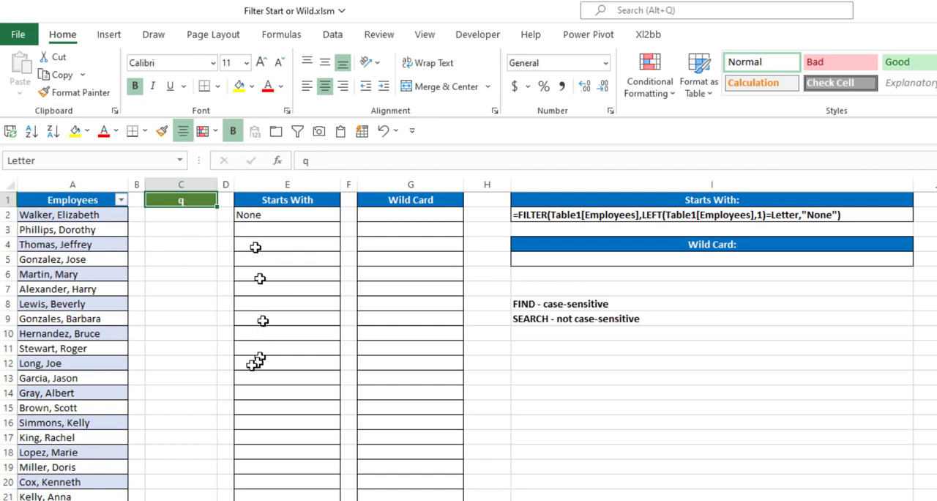
{"action": "mouse_move", "coordinate": [256, 393]}
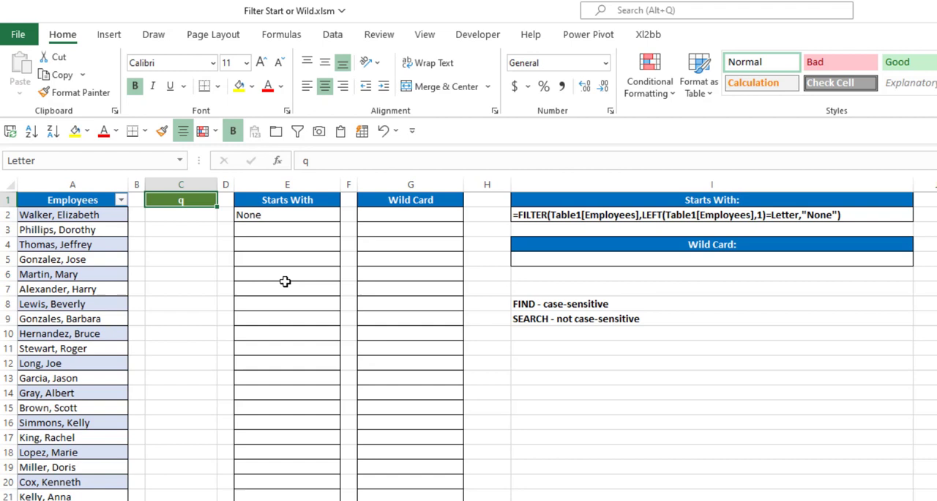
{"action": "left_click", "coordinate": [410, 214]}
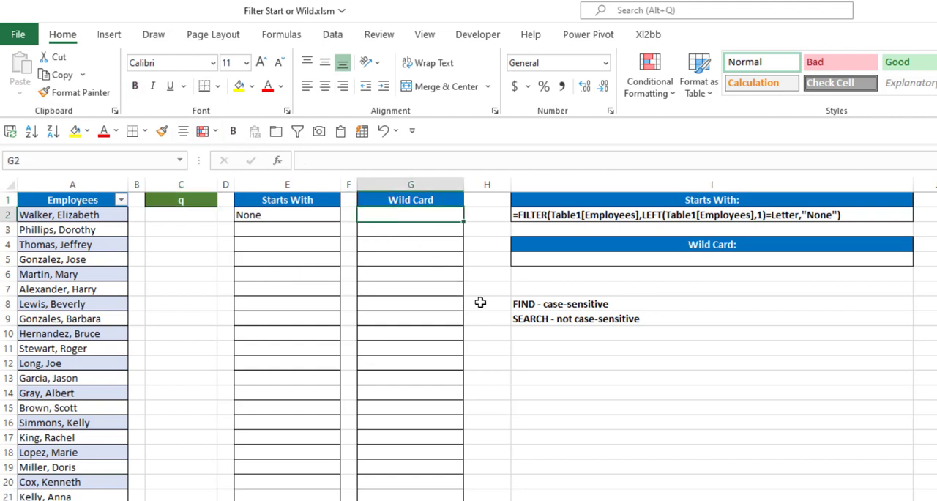
Enter =FILTER(Table1[Employees],ISNUMBER(FIND(Letter,Table1[Employees])),"None") in G2 for Wild Card.
{"action": "type", "text": "=f"}
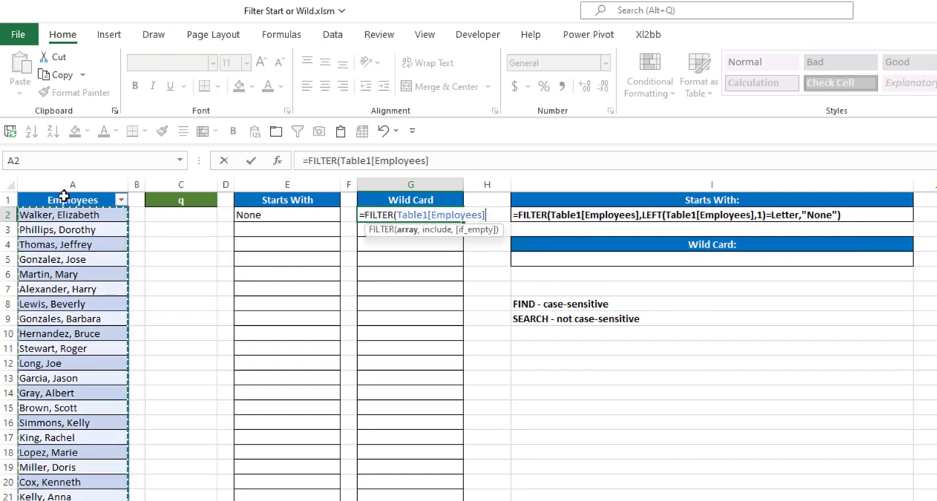
{"action": "type", "text": ","}
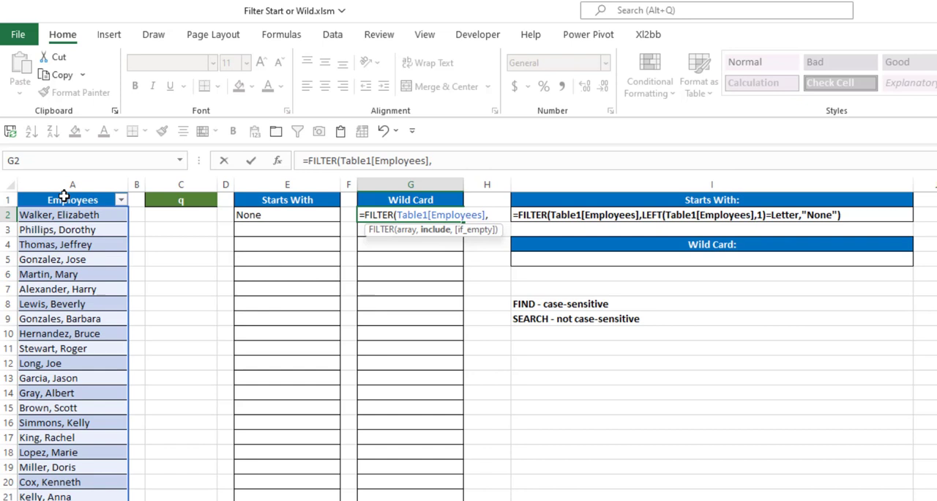
{"action": "type", "text": "is"}
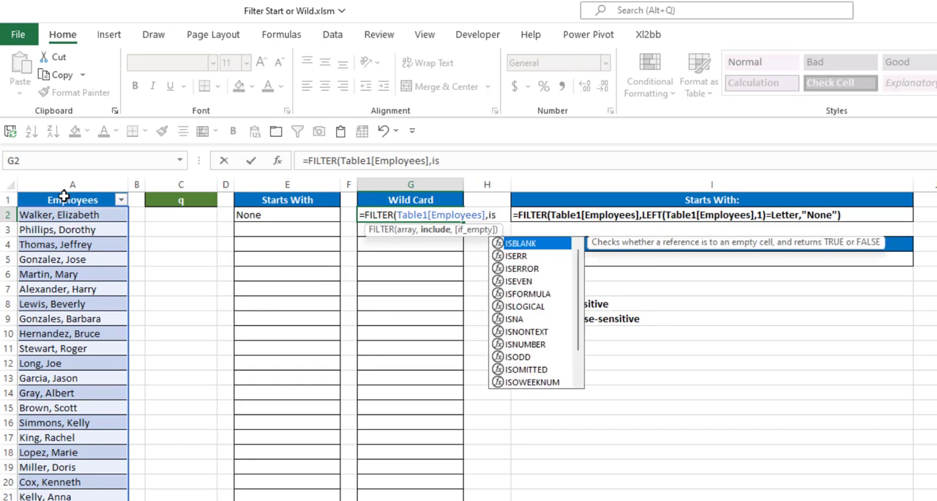
{"action": "mouse_move", "coordinate": [527, 293]}
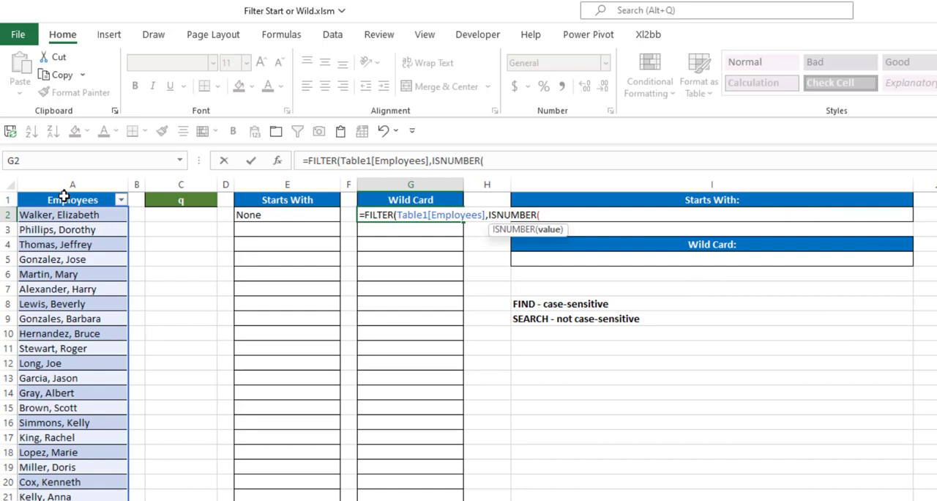
{"action": "type", "text": "FIND("}
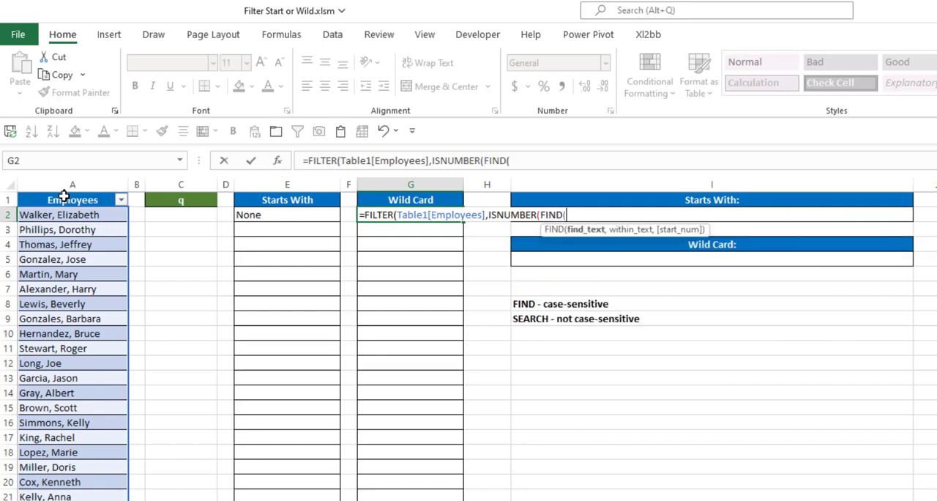
{"action": "mouse_move", "coordinate": [325, 323]}
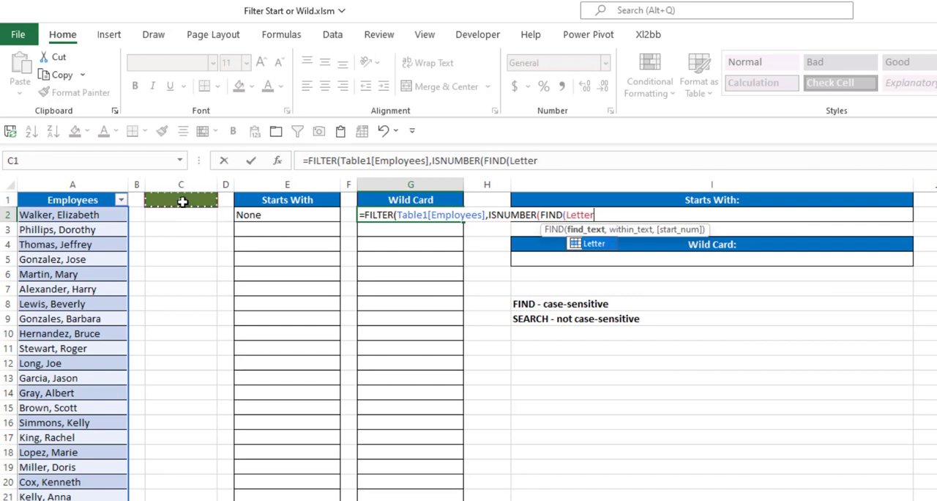
{"action": "type", "text": ","}
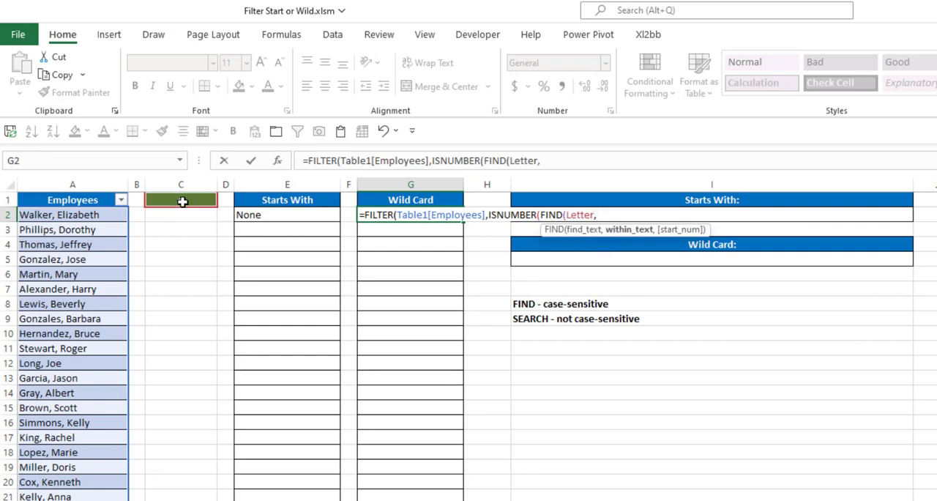
{"action": "left_click", "coordinate": [73, 199]}
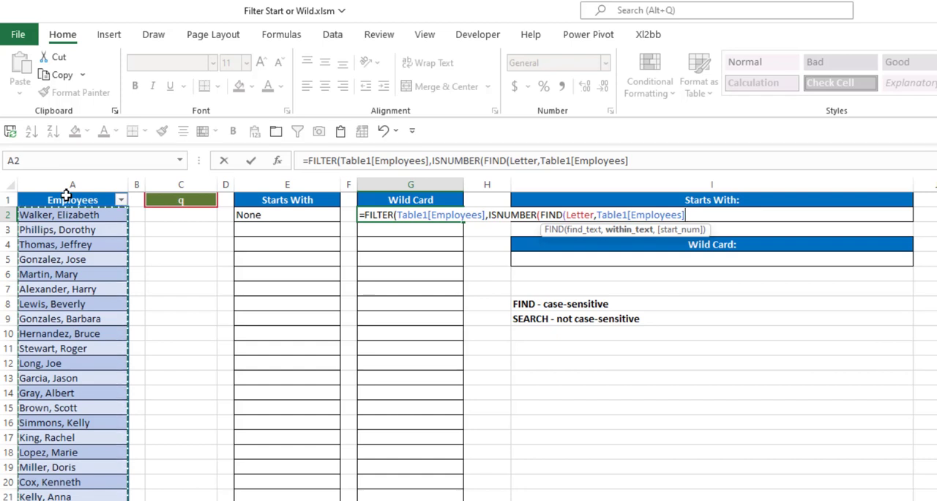
{"action": "type", "text": "))"}
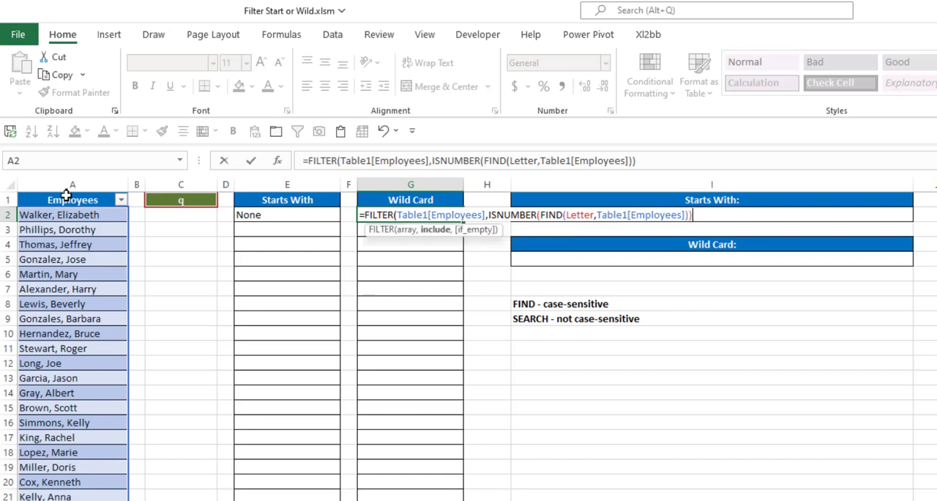
{"action": "type", "text": ","}
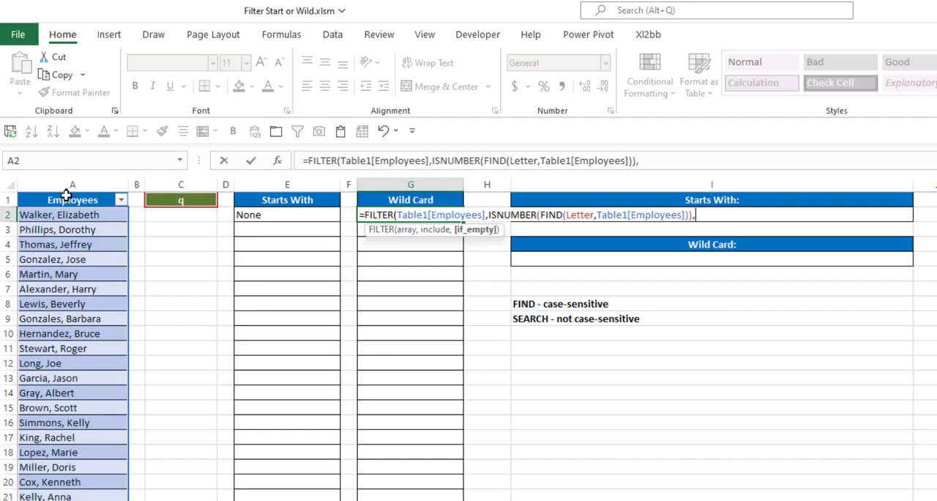
{"action": "type", "text": "\"None"}
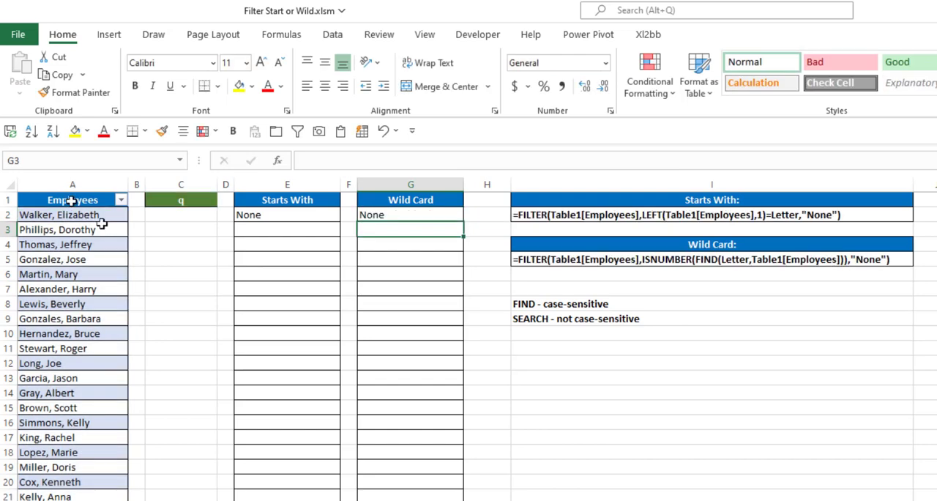
Check the G2 formula, then set Letter to a and scroll through the results.
{"action": "left_click", "coordinate": [411, 215]}
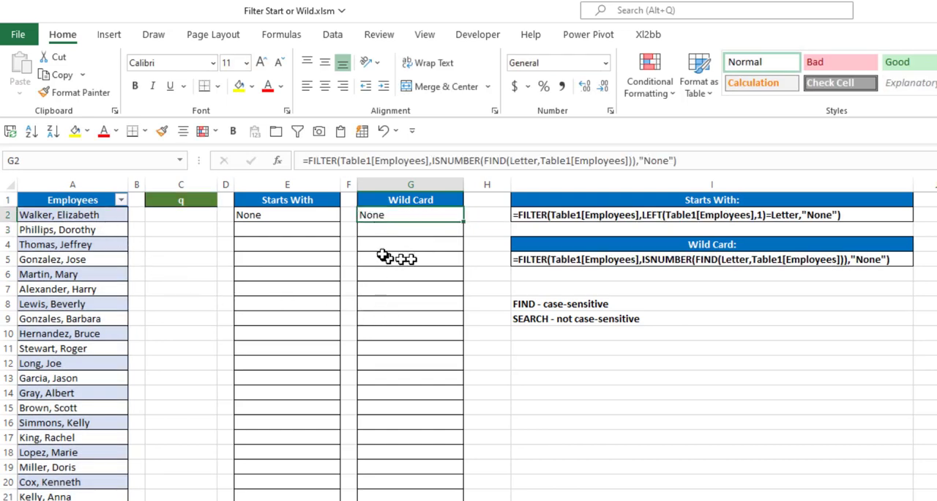
{"action": "mouse_move", "coordinate": [145, 321]}
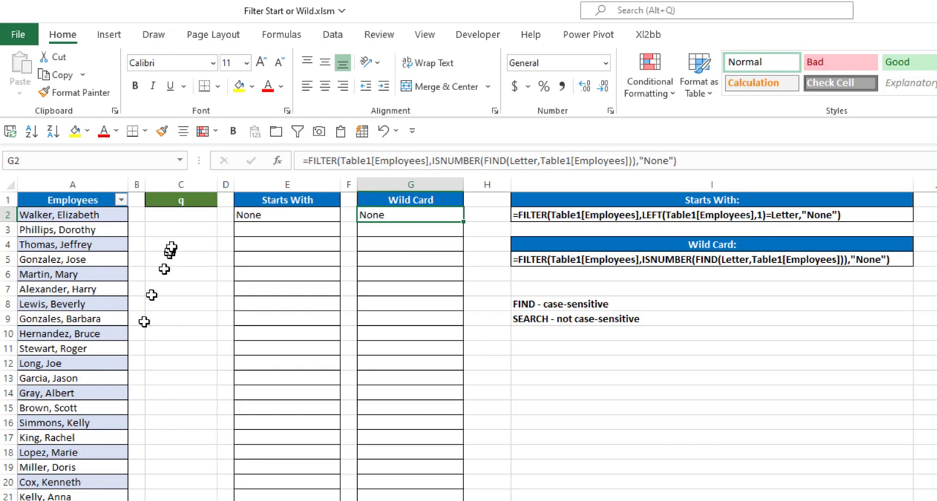
{"action": "left_click", "coordinate": [180, 199]}
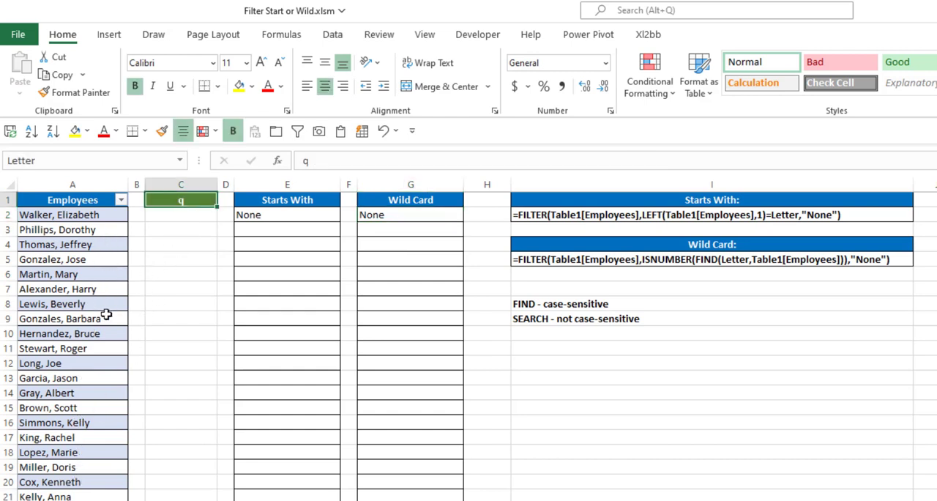
{"action": "type", "text": "a"}
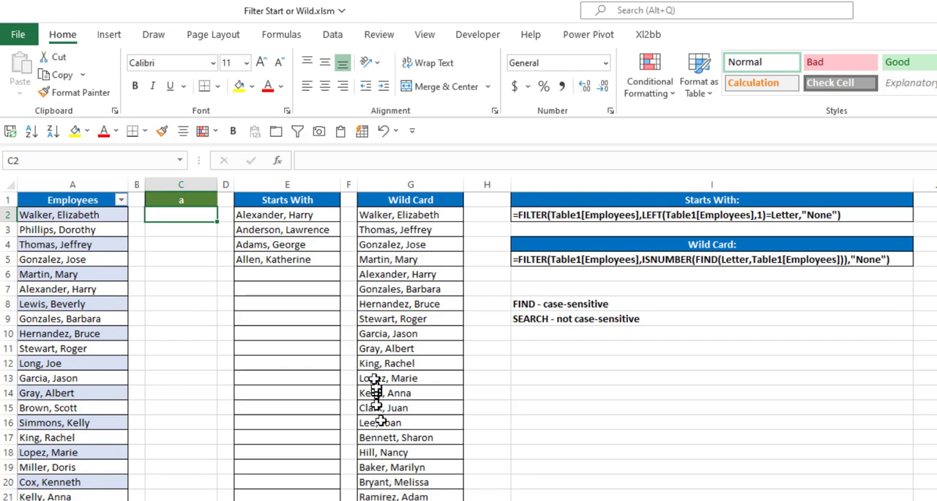
{"action": "scroll", "scroll_direction": "down", "scroll_amount": 3}
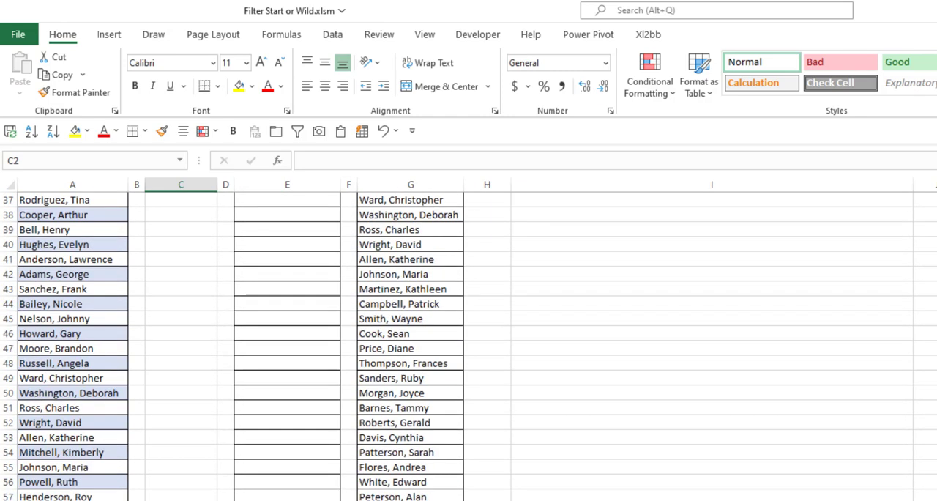
{"action": "scroll", "scroll_direction": "down", "scroll_amount": 3}
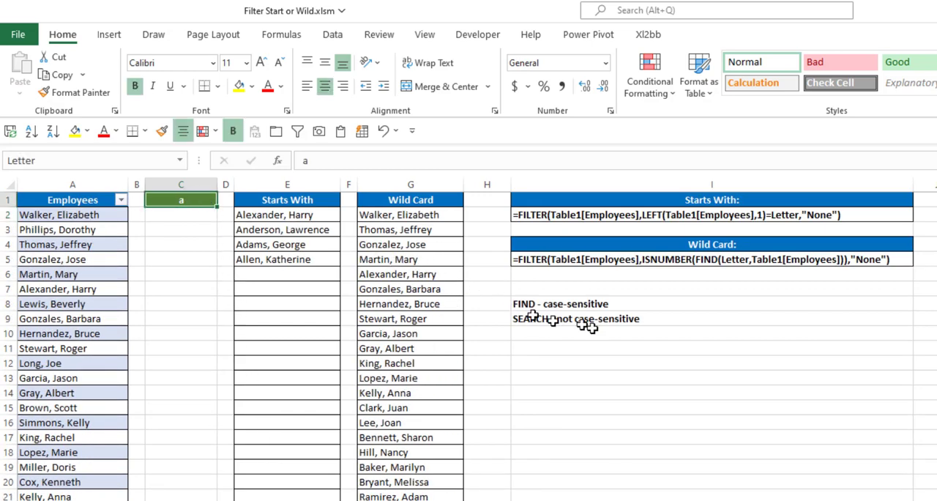
{"action": "mouse_move", "coordinate": [596, 304]}
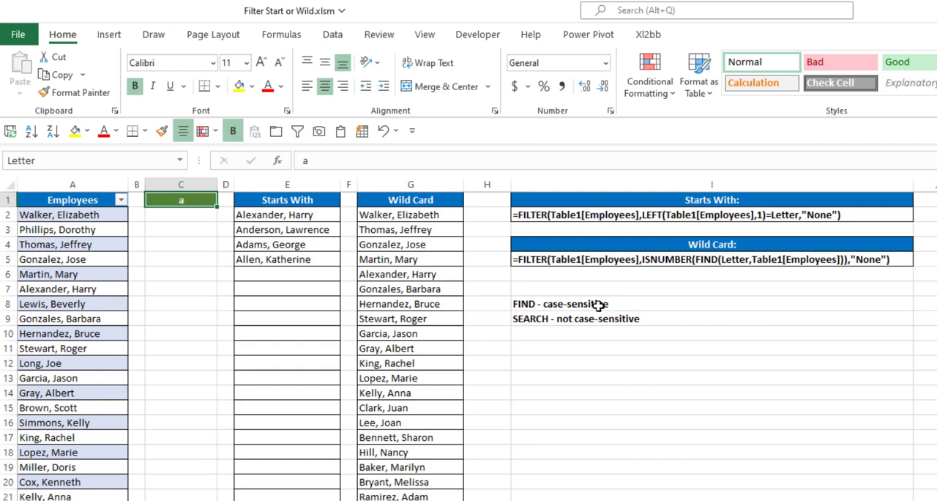
{"action": "mouse_move", "coordinate": [406, 253]}
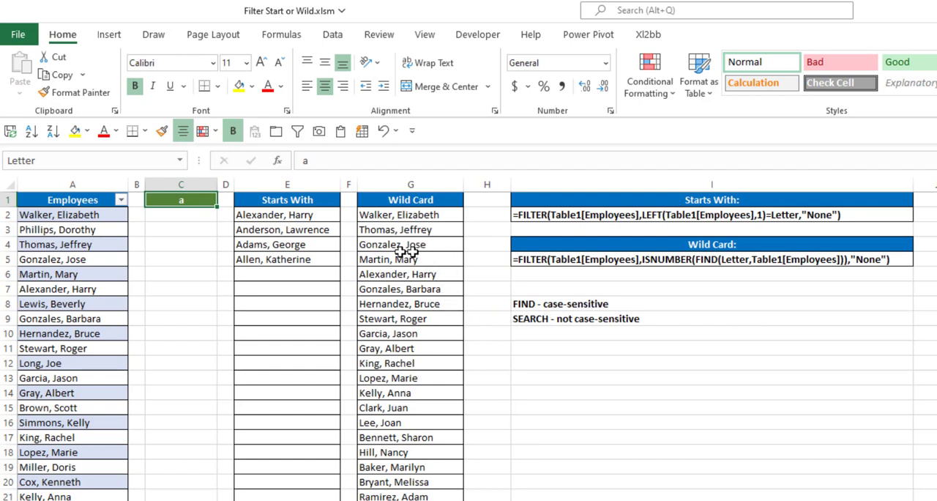
{"action": "mouse_move", "coordinate": [227, 345]}
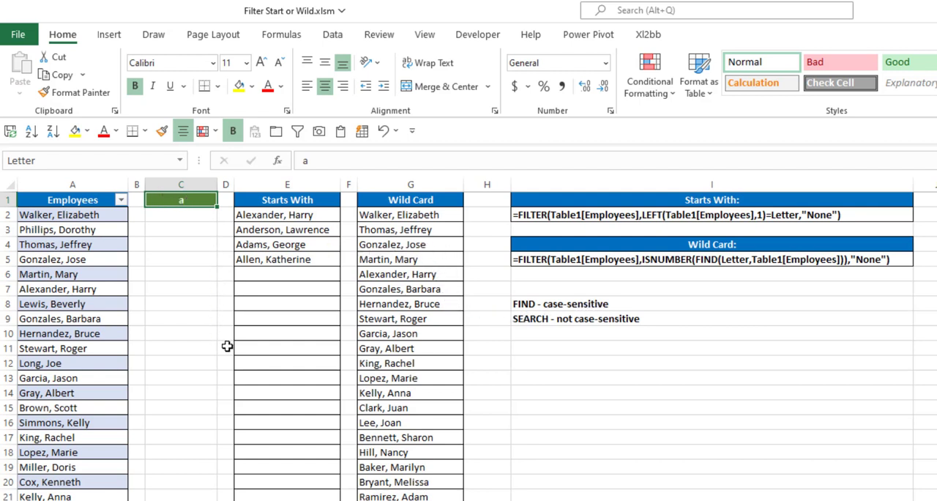
Type A in the Letter cell, then change it to An.
{"action": "type", "text": "A"}
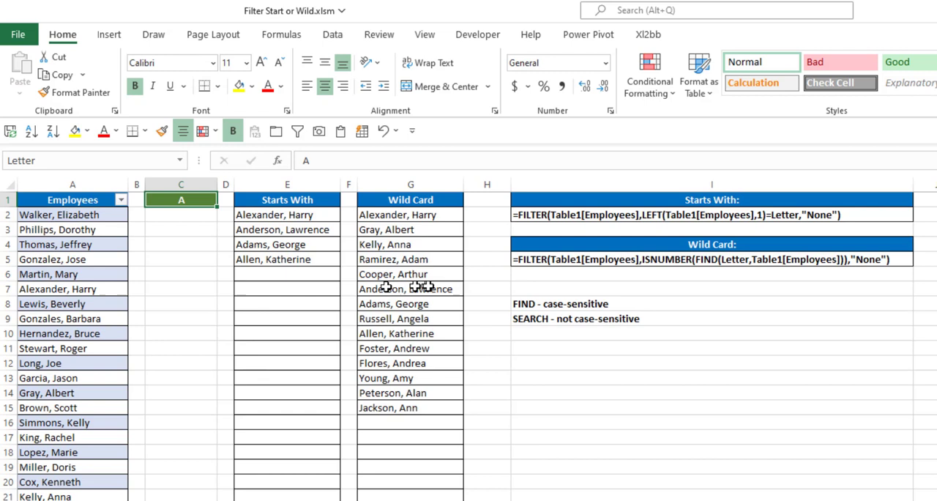
{"action": "mouse_move", "coordinate": [405, 416]}
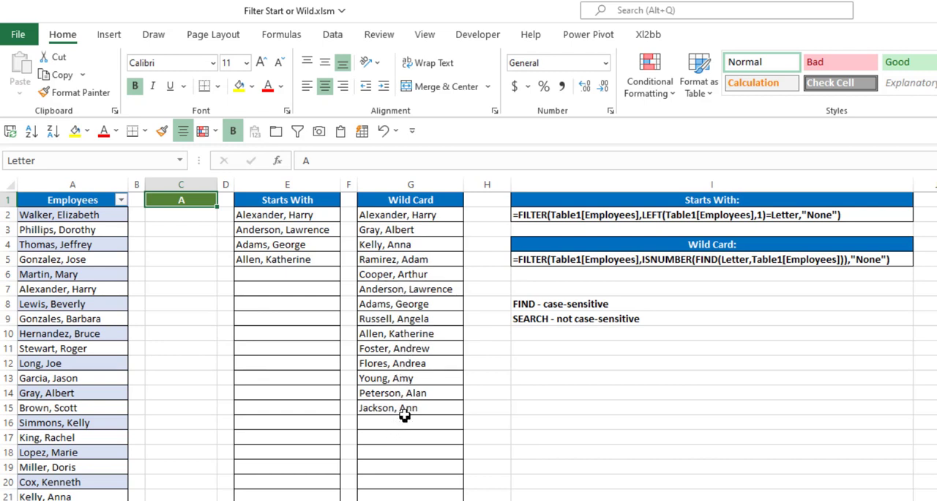
{"action": "mouse_move", "coordinate": [390, 388]}
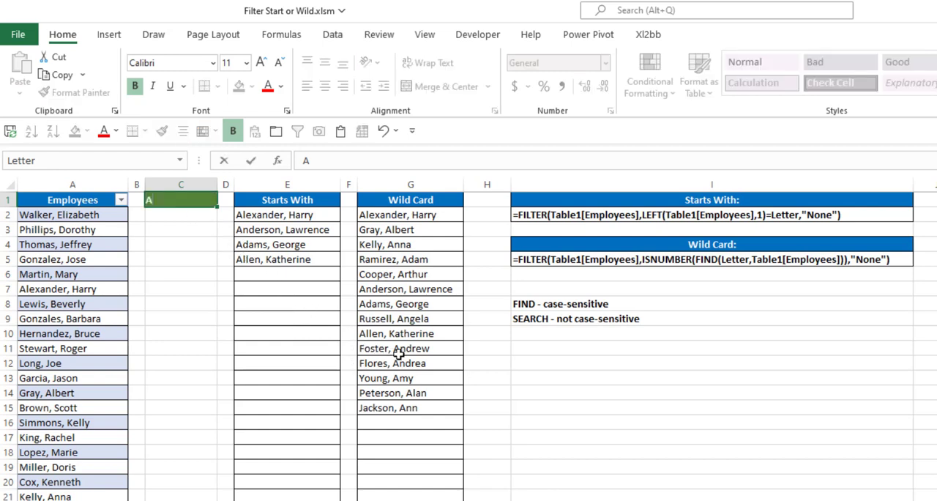
{"action": "type", "text": "n"}
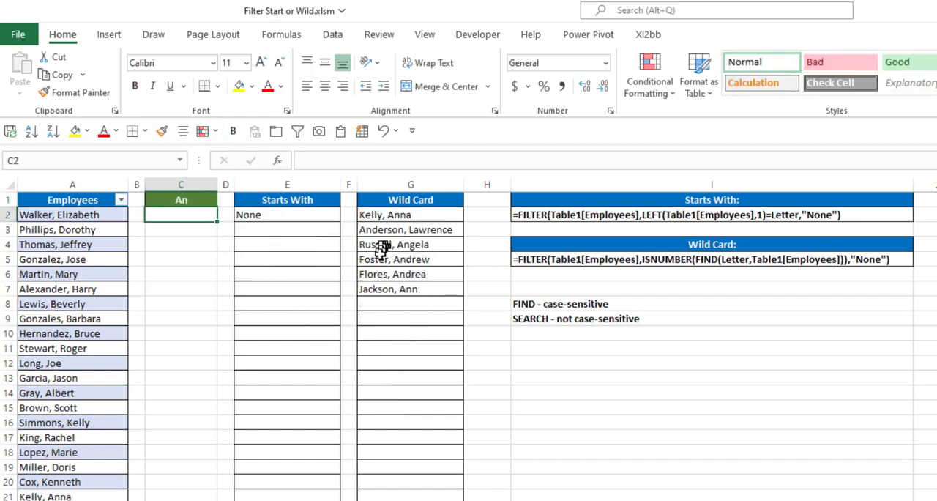
{"action": "mouse_move", "coordinate": [402, 281]}
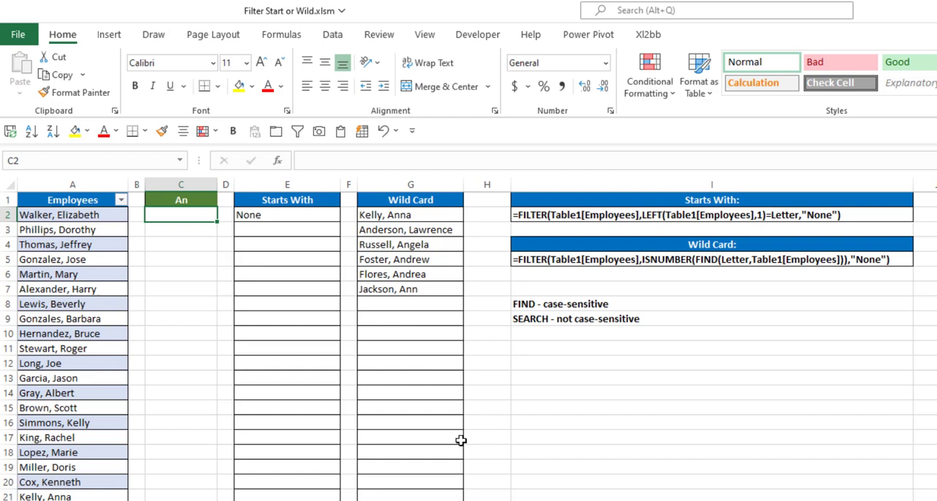
{"action": "mouse_move", "coordinate": [434, 235]}
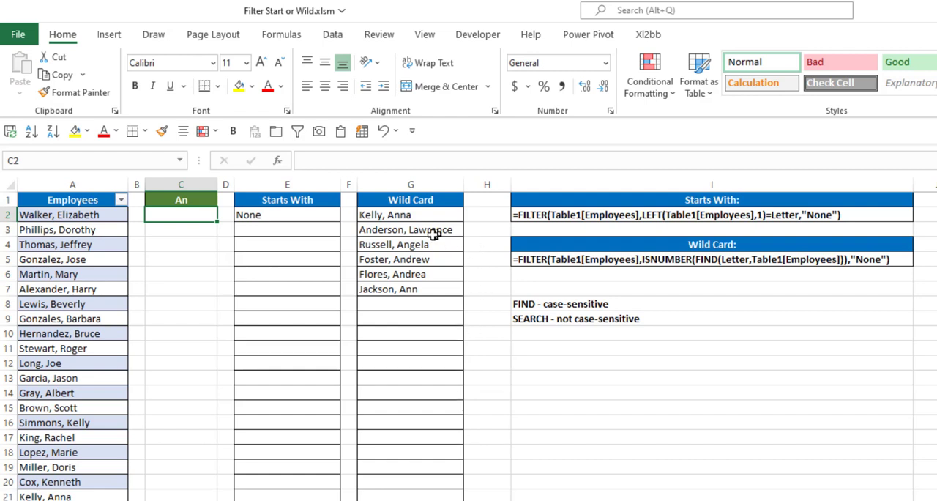
Replace FIND with SEARCH in the G2 Wild Card formula.
{"action": "left_click", "coordinate": [411, 214]}
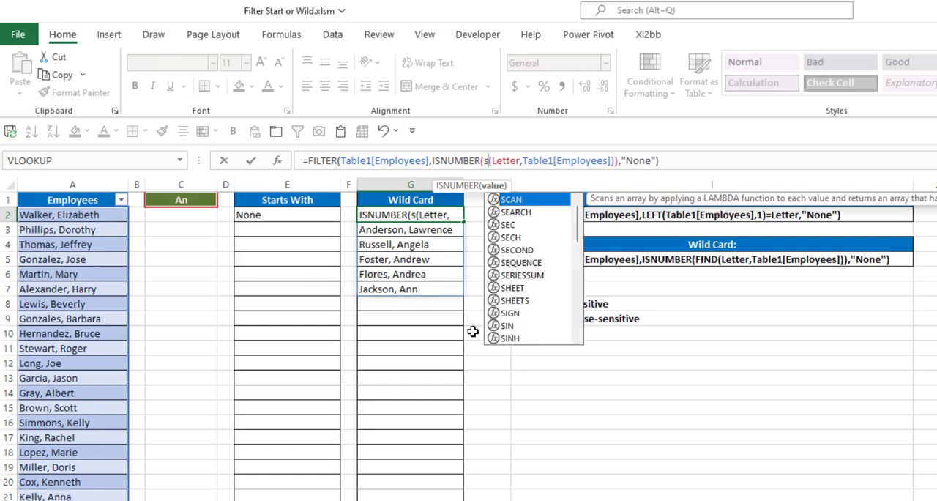
{"action": "key", "text": "Return"}
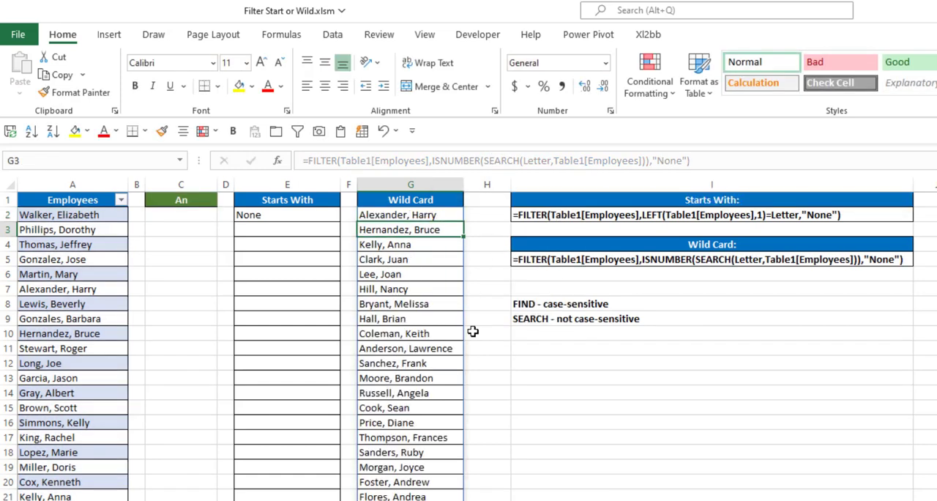
{"action": "mouse_move", "coordinate": [384, 384]}
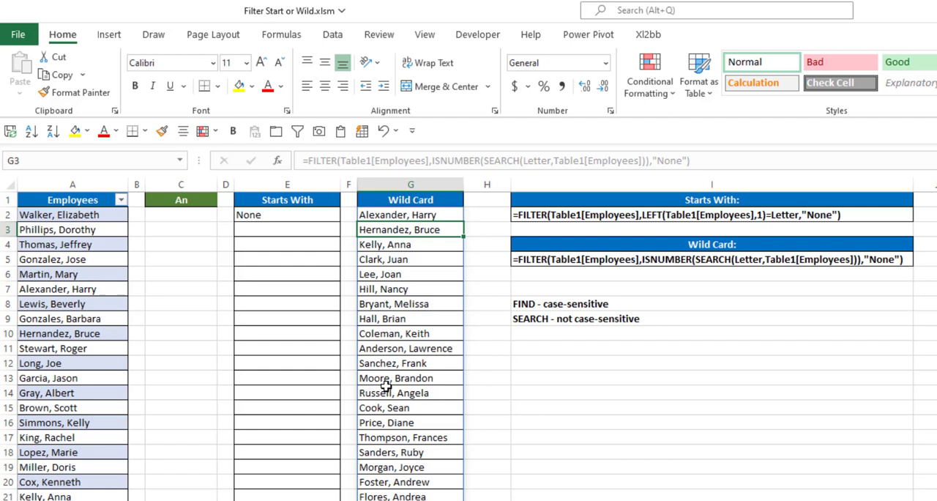
{"action": "mouse_move", "coordinate": [376, 208]}
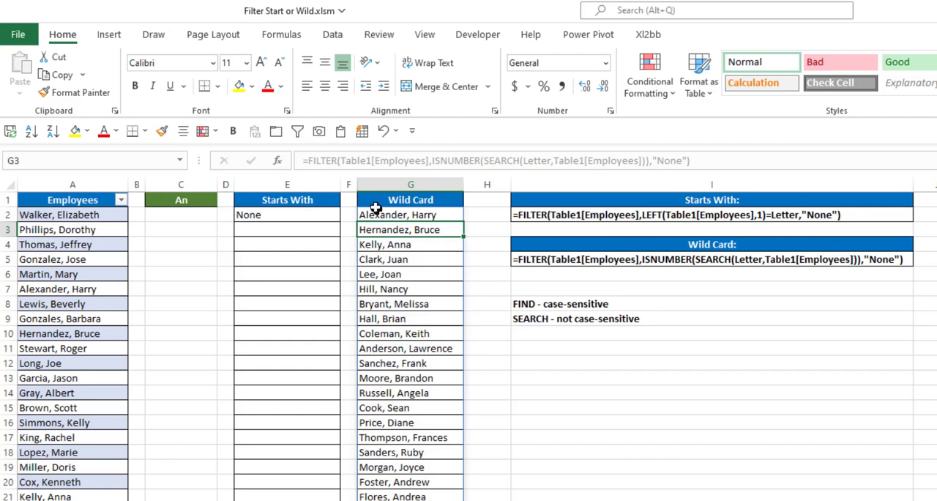
{"action": "left_click", "coordinate": [410, 215]}
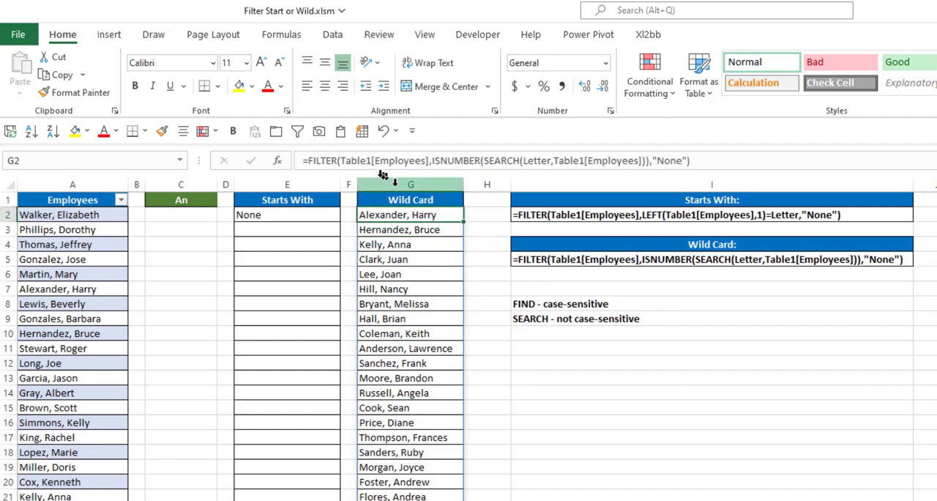
{"action": "mouse_move", "coordinate": [373, 179]}
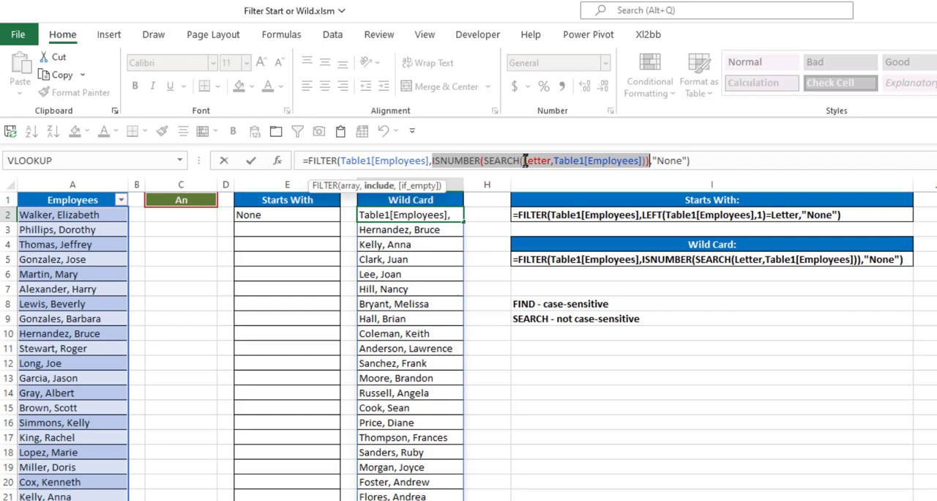
{"action": "left_click", "coordinate": [525, 160]}
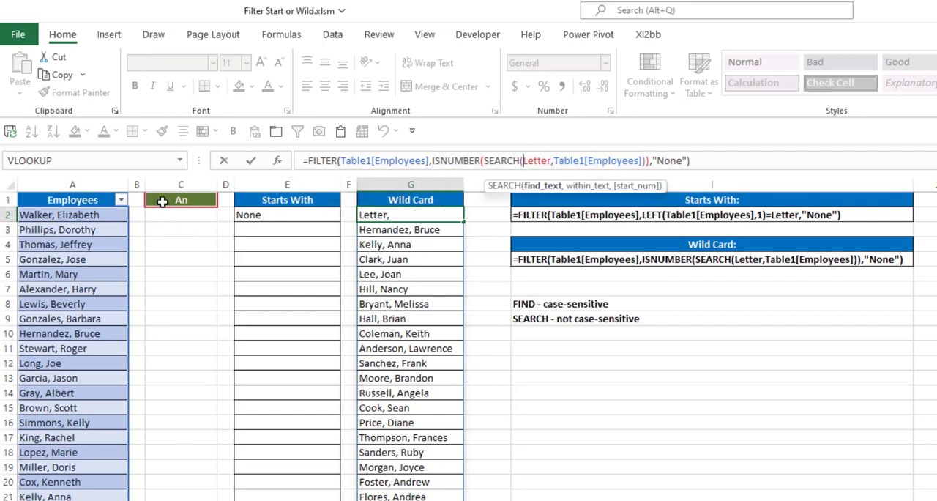